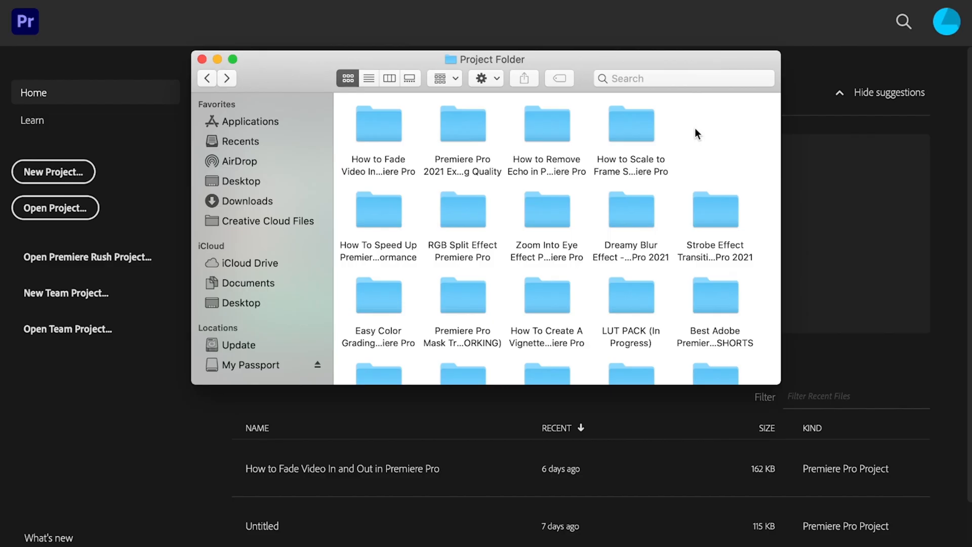
- Create a Finder folder named 'How to Organize Premiere Pro Project' inside Project Folder
{"action": "right_click", "coordinate": [696, 134]}
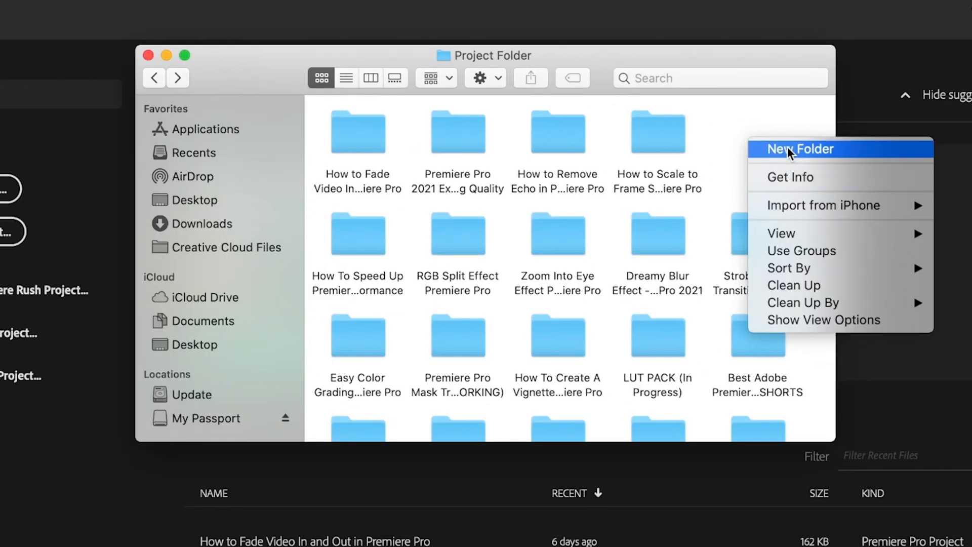
{"action": "left_click", "coordinate": [802, 148]}
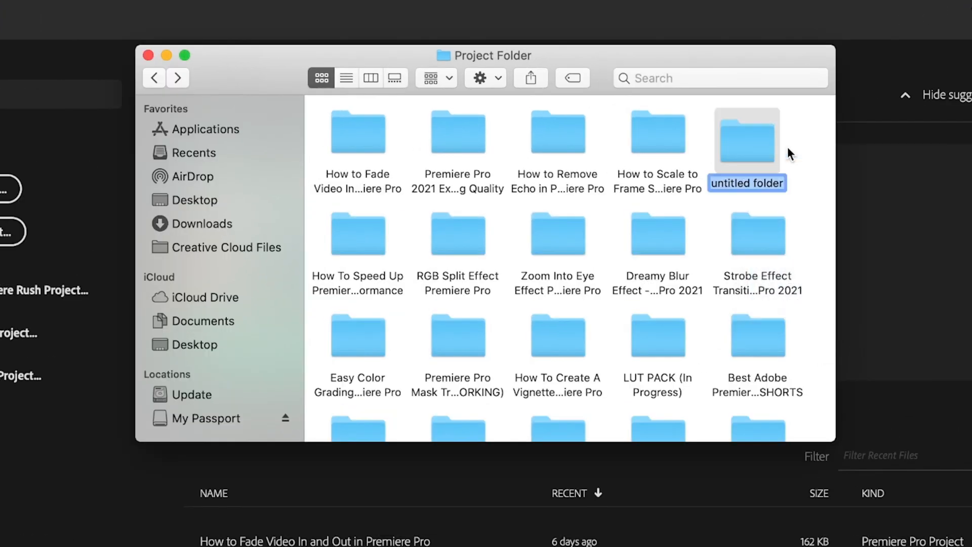
{"action": "type", "text": "How to Organize Premiere Pro Project"}
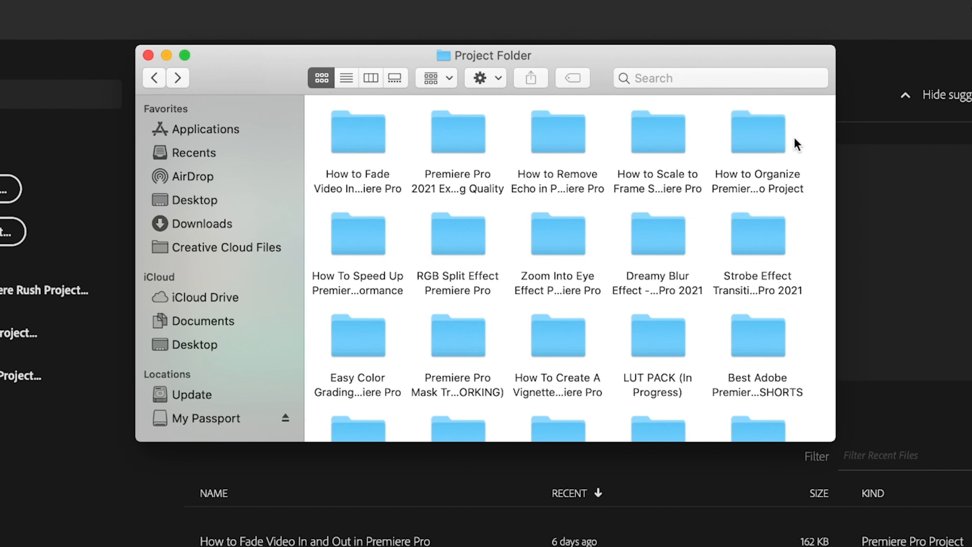
{"action": "scroll", "scroll_direction": "down", "scroll_amount": 3}
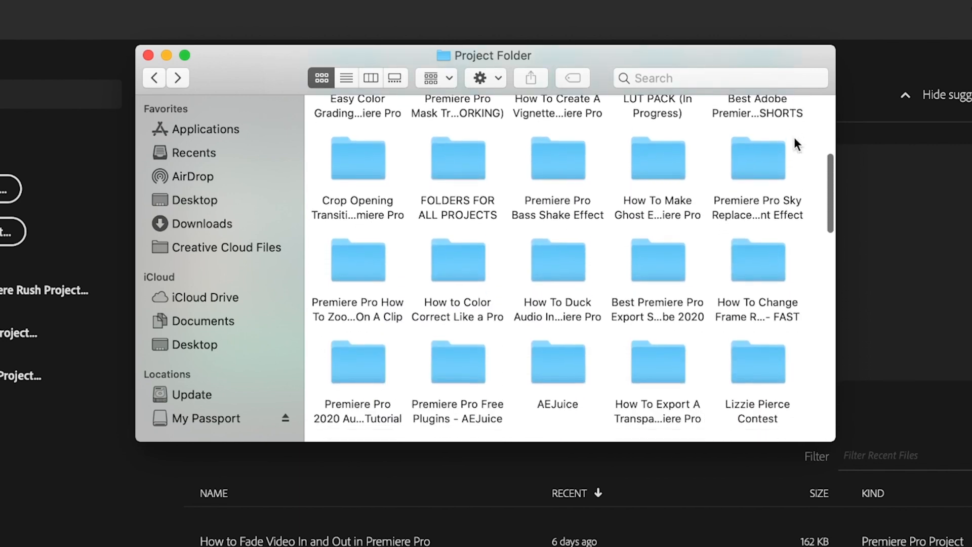
{"action": "scroll", "scroll_direction": "down", "scroll_amount": 3}
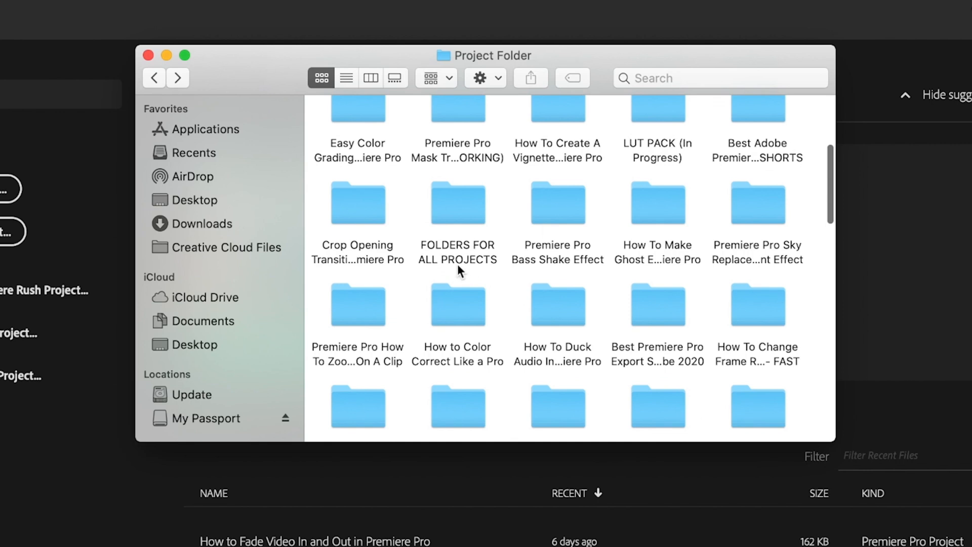
- Select all seven numbered template folders in FOLDERS FOR ALL PROJECTS to copy them
{"action": "double_click", "coordinate": [458, 203]}
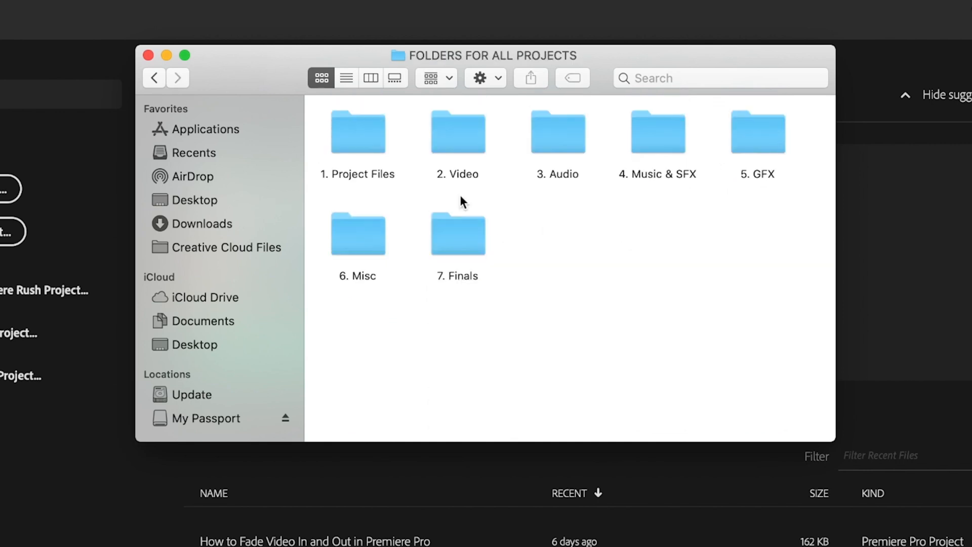
{"action": "key", "text": "cmd+a"}
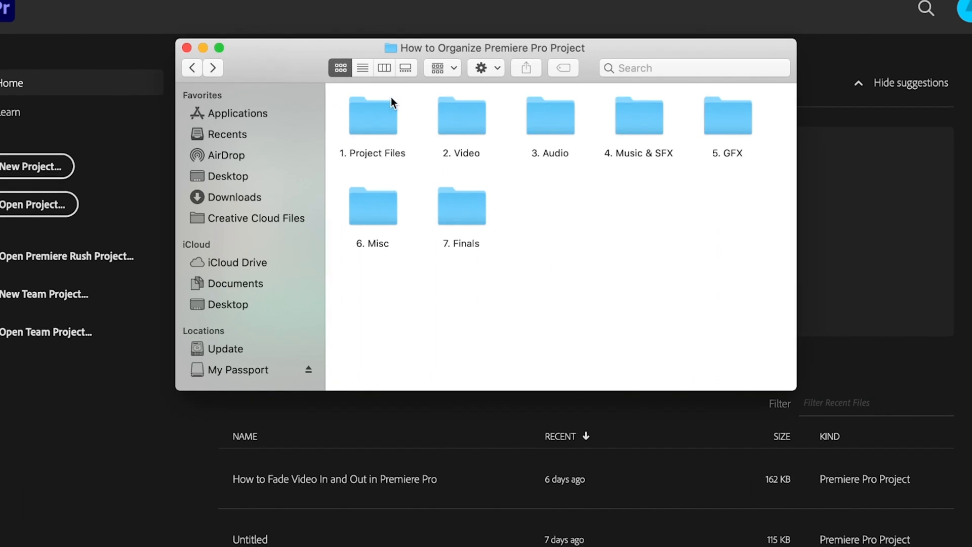
{"action": "mouse_move", "coordinate": [149, 131]}
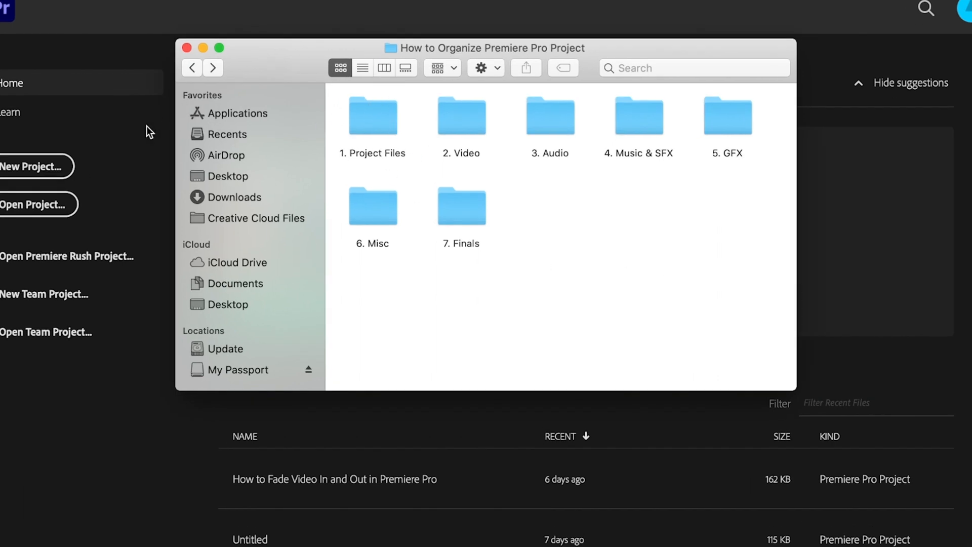
- Create a new Premiere Pro project named '1' located in the 1. Project Files subfolder
{"action": "left_click", "coordinate": [38, 166]}
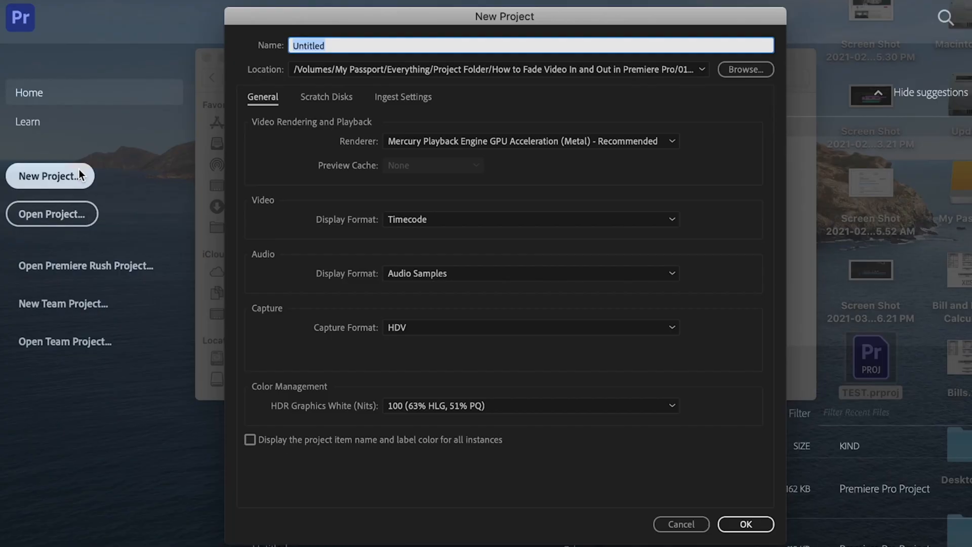
{"action": "left_click", "coordinate": [745, 69]}
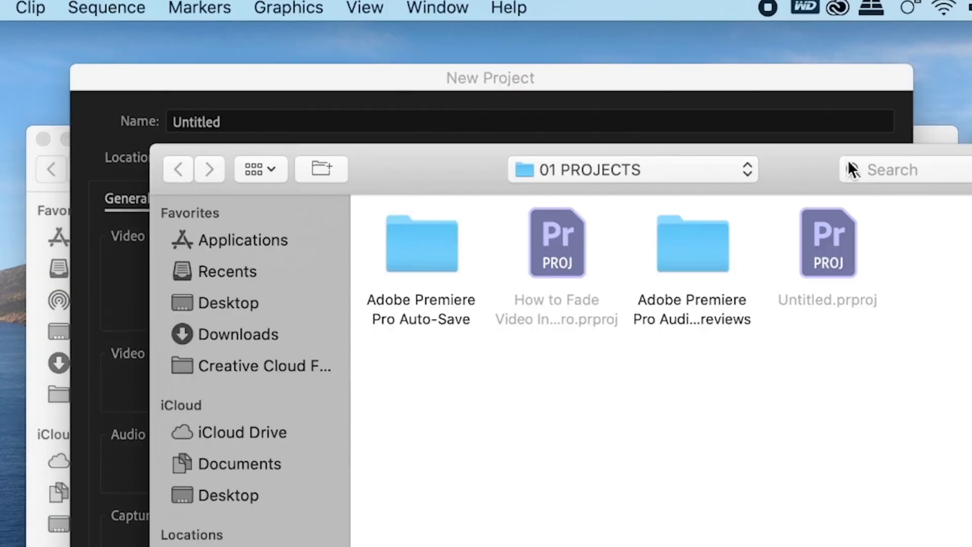
{"action": "left_click", "coordinate": [632, 169]}
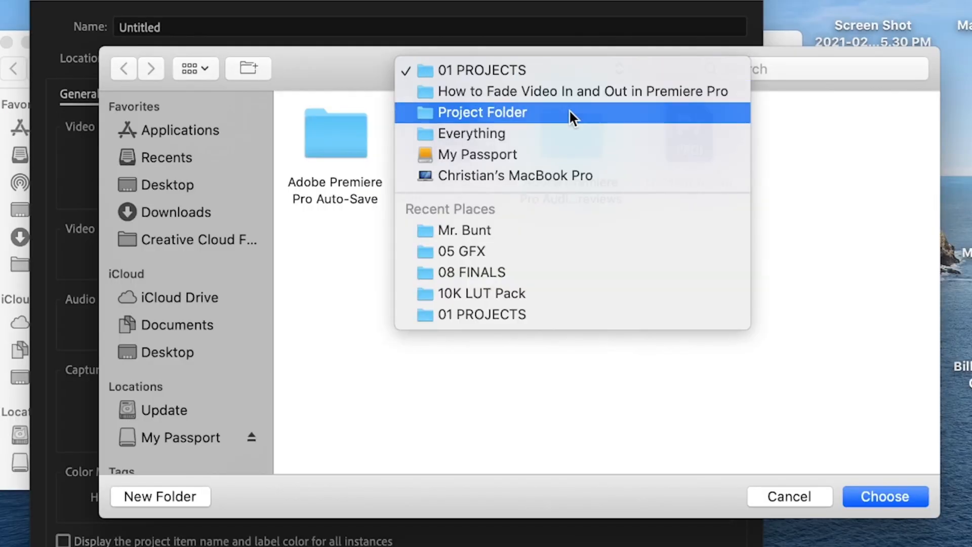
{"action": "left_click", "coordinate": [482, 113]}
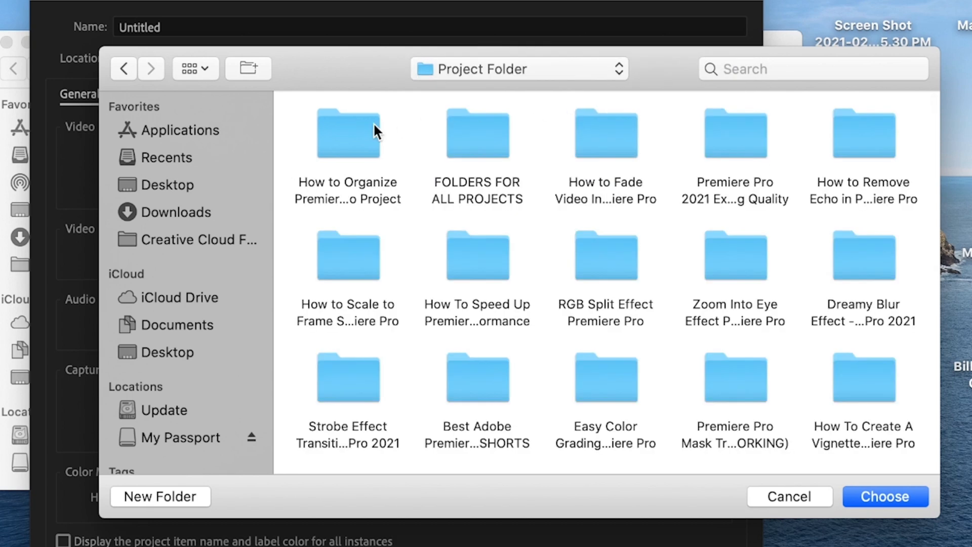
{"action": "double_click", "coordinate": [348, 133]}
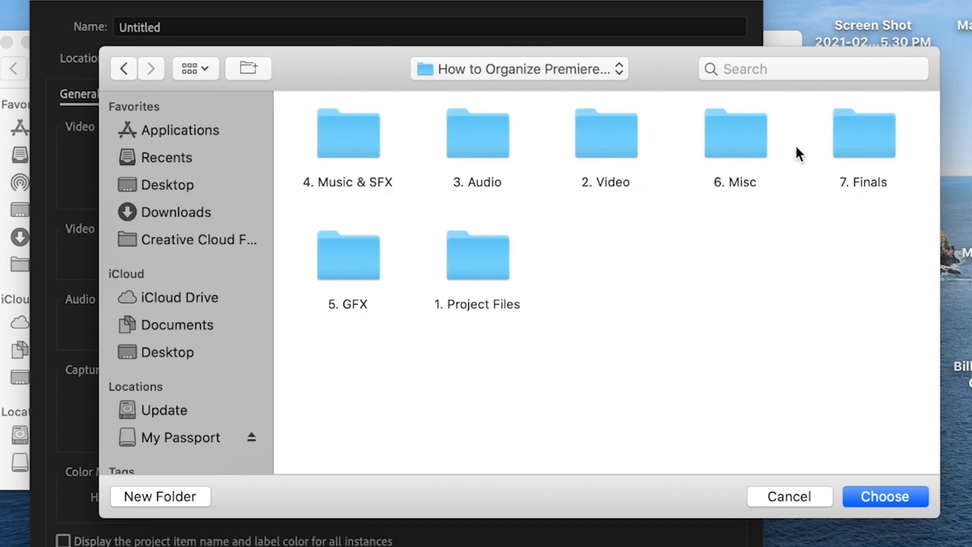
{"action": "double_click", "coordinate": [476, 255]}
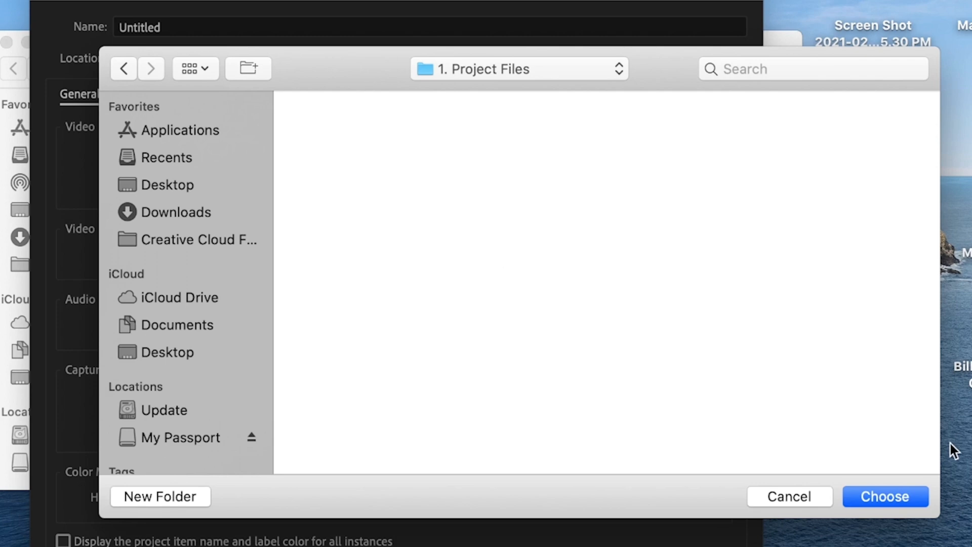
{"action": "left_click", "coordinate": [884, 497]}
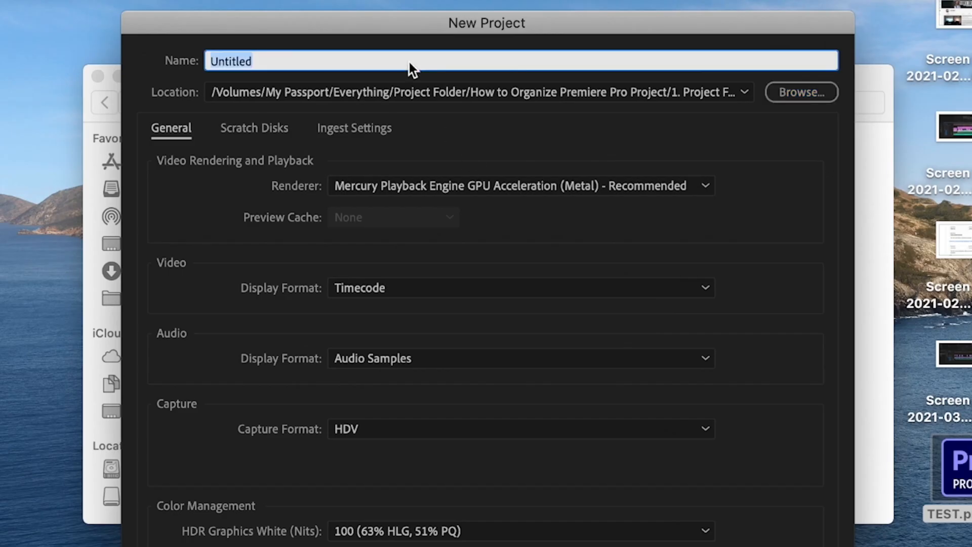
{"action": "type", "text": "1"}
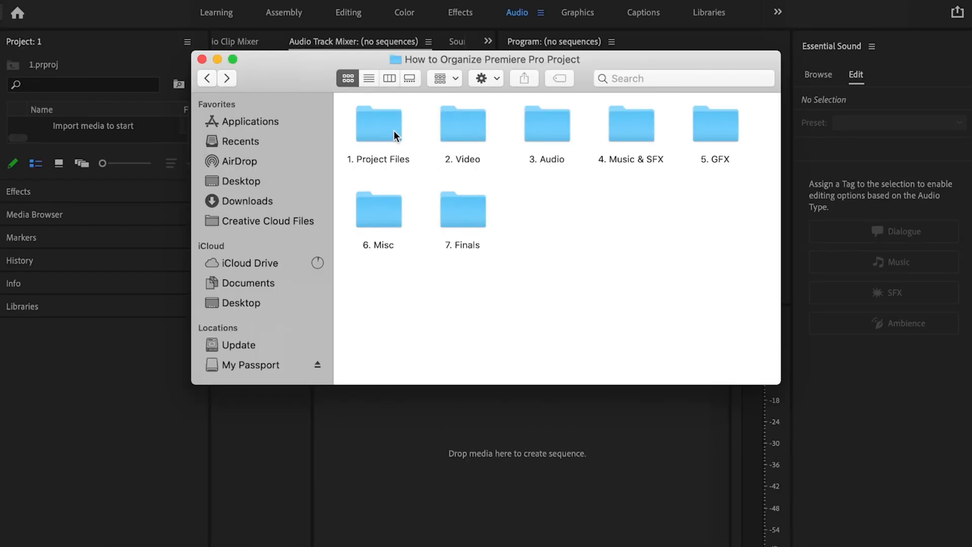
- Confirm 1.prproj is in 1. Project Files, then check the empty 2. Video and 3. Audio folders
{"action": "double_click", "coordinate": [378, 123]}
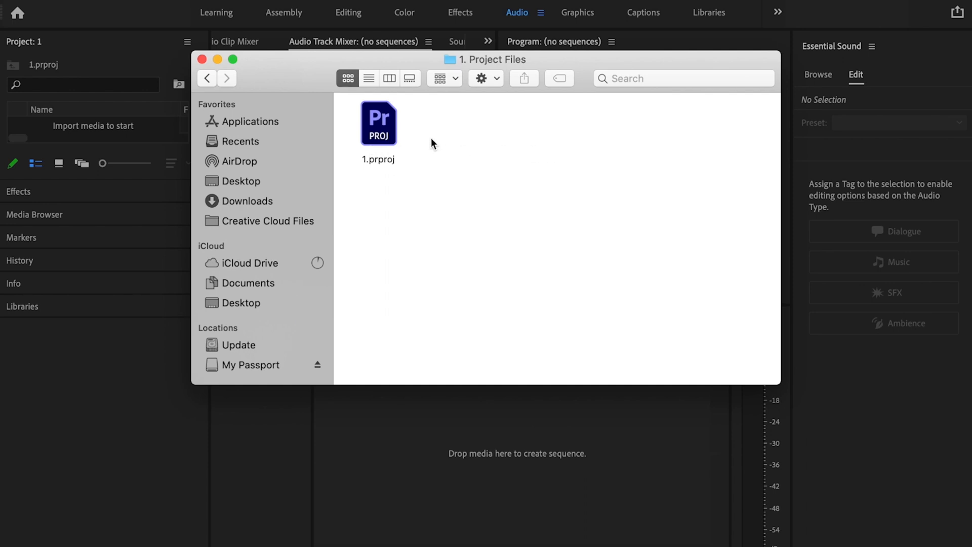
{"action": "left_click", "coordinate": [207, 78]}
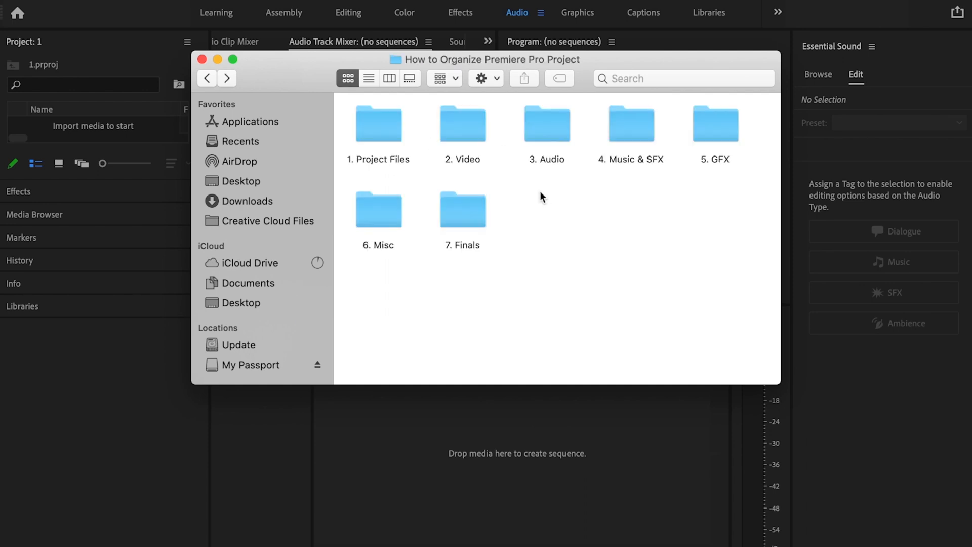
{"action": "double_click", "coordinate": [462, 124]}
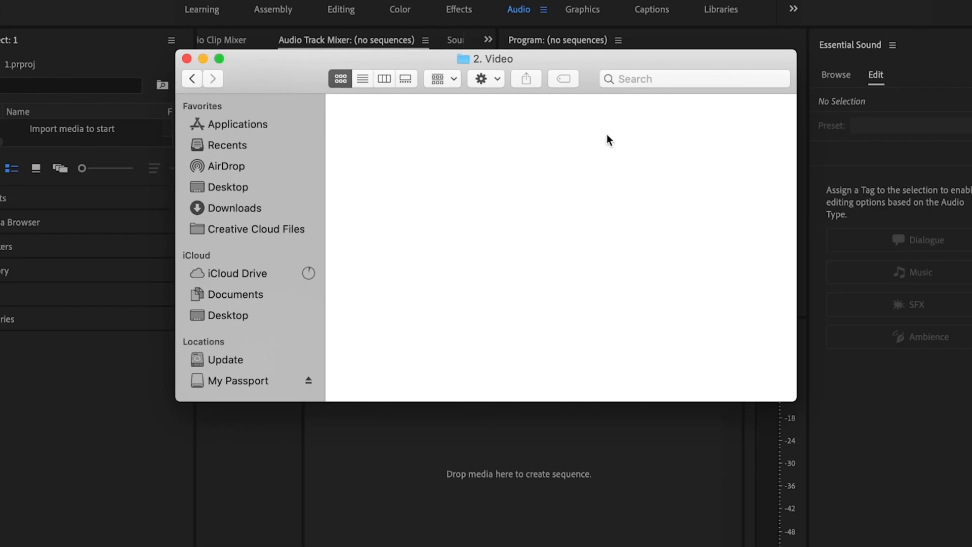
{"action": "left_click", "coordinate": [191, 79]}
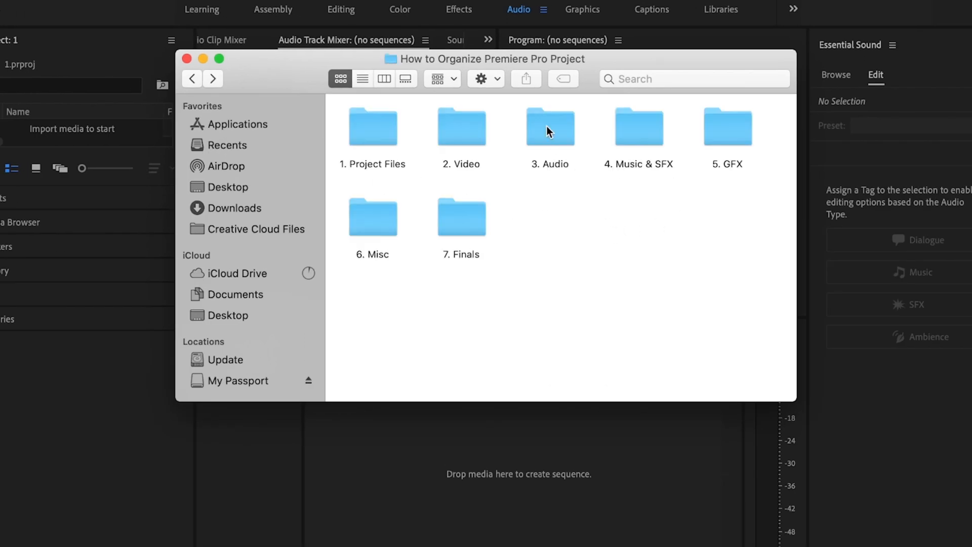
{"action": "double_click", "coordinate": [549, 128]}
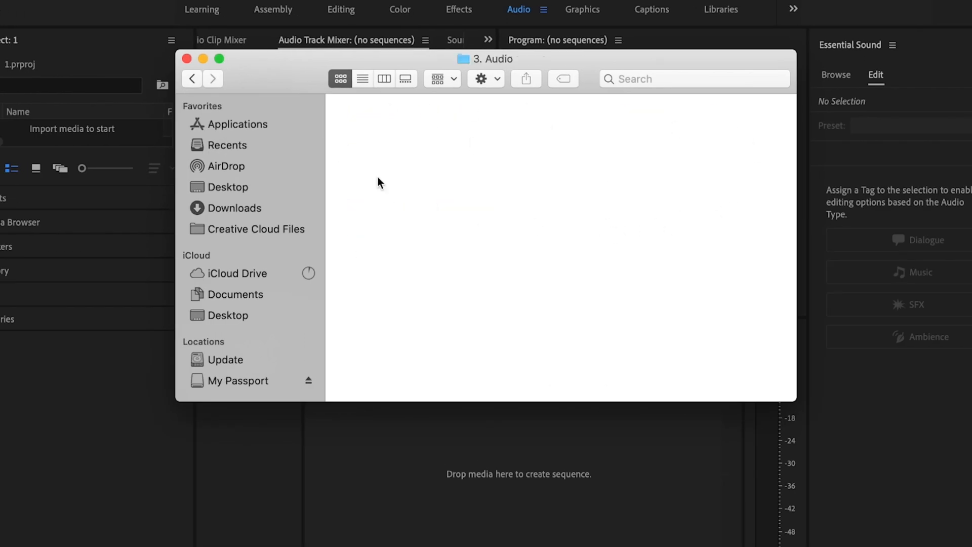
- Return to the project folder and open the empty 7. Finals subfolder
{"action": "left_click", "coordinate": [192, 78]}
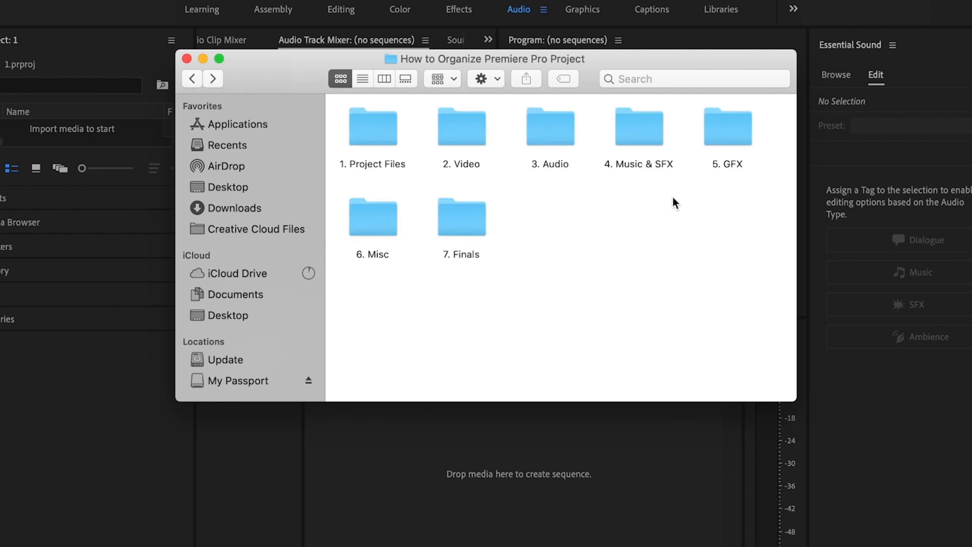
{"action": "mouse_move", "coordinate": [761, 242]}
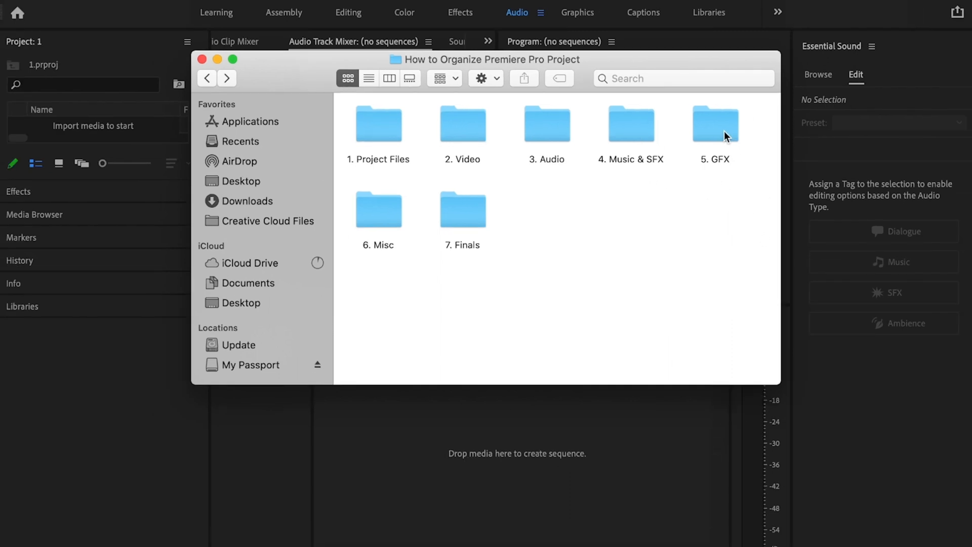
{"action": "mouse_move", "coordinate": [390, 285]}
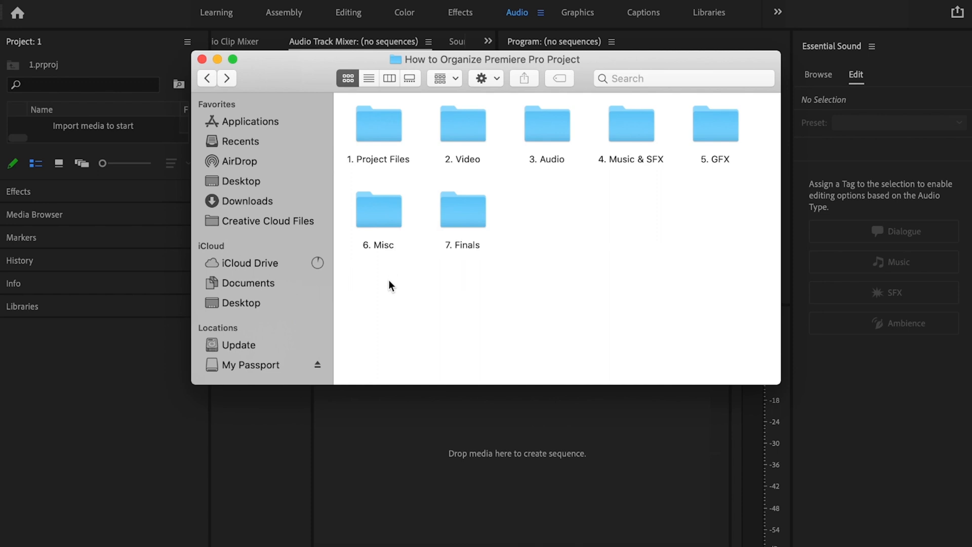
{"action": "mouse_move", "coordinate": [378, 221]}
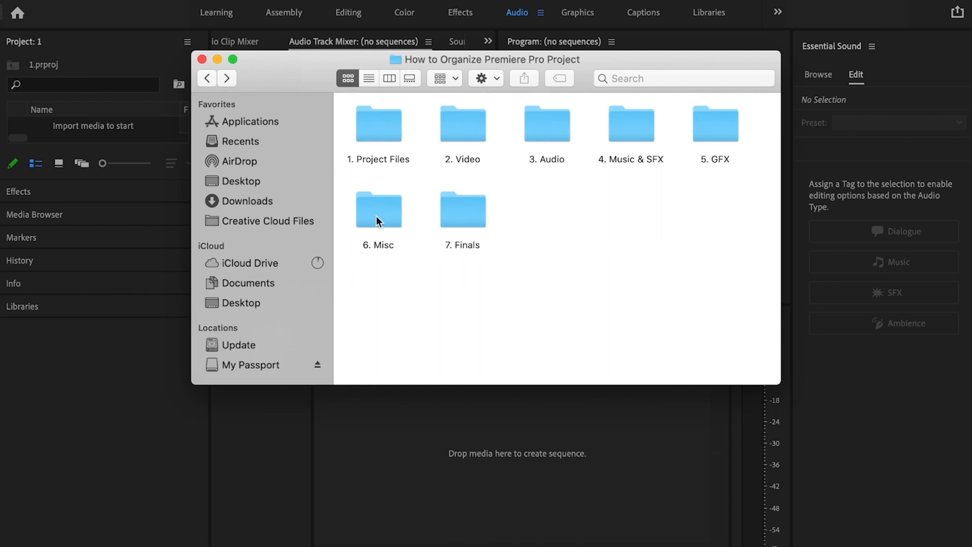
{"action": "mouse_move", "coordinate": [543, 224]}
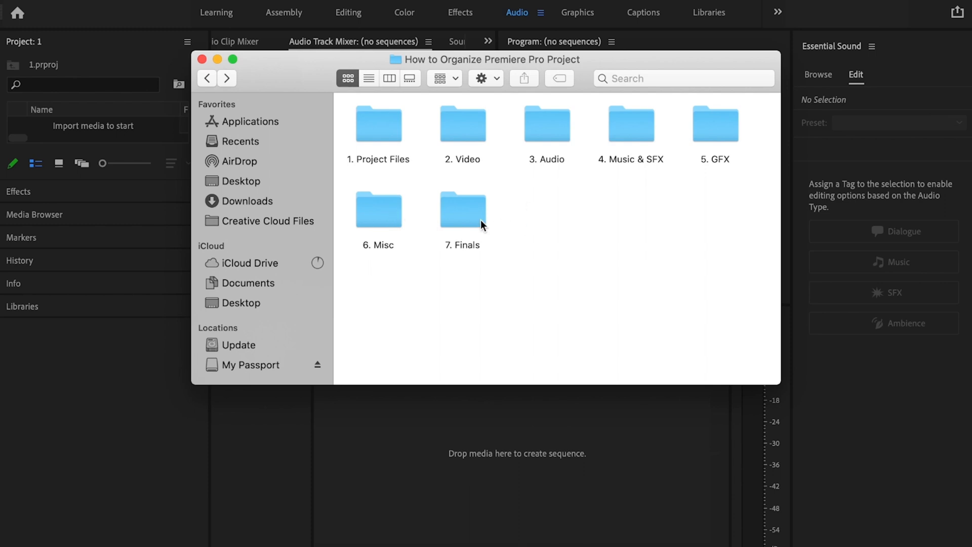
{"action": "left_click", "coordinate": [462, 211]}
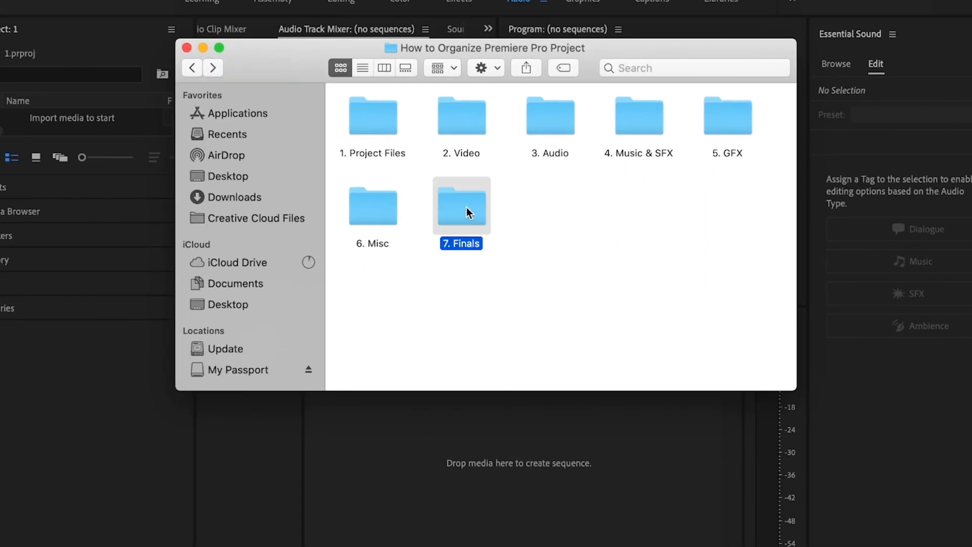
{"action": "double_click", "coordinate": [461, 204]}
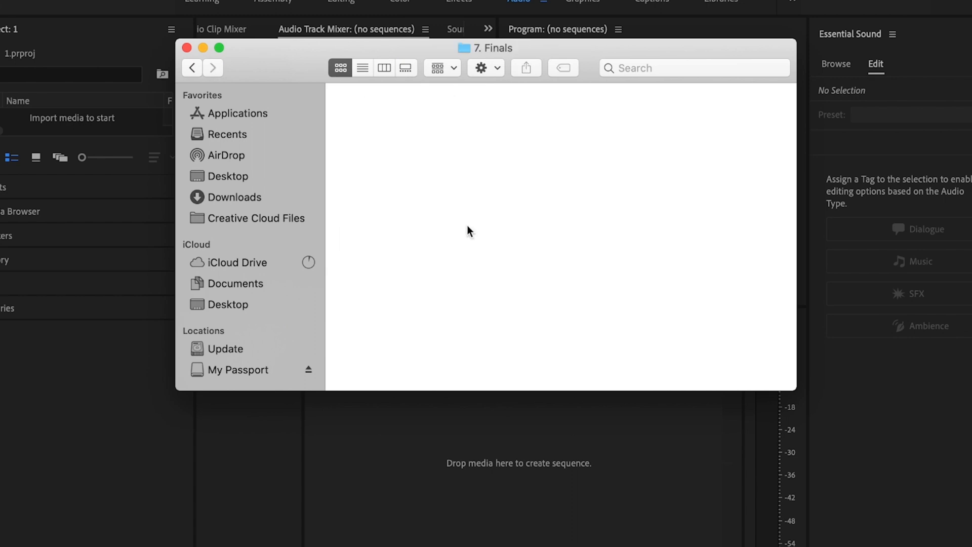
{"action": "mouse_move", "coordinate": [368, 119]}
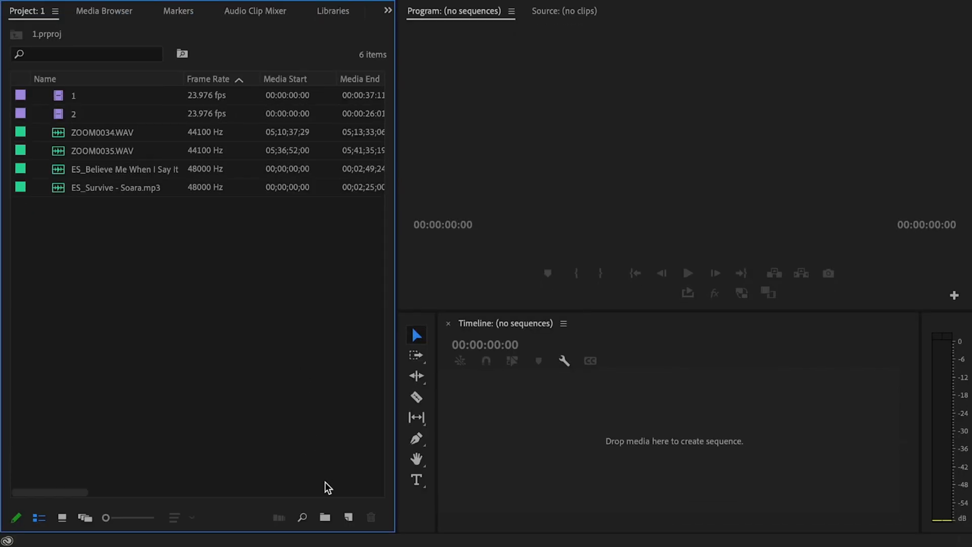
{"action": "mouse_move", "coordinate": [76, 138]}
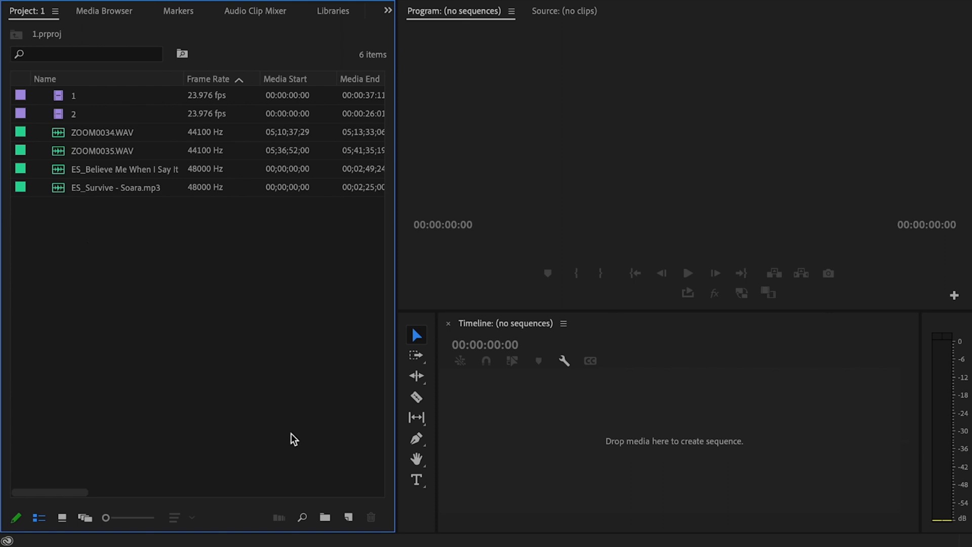
- Add a bin named 'Clips' holding clips 1 and 2 and collapse it
{"action": "left_click", "coordinate": [324, 518]}
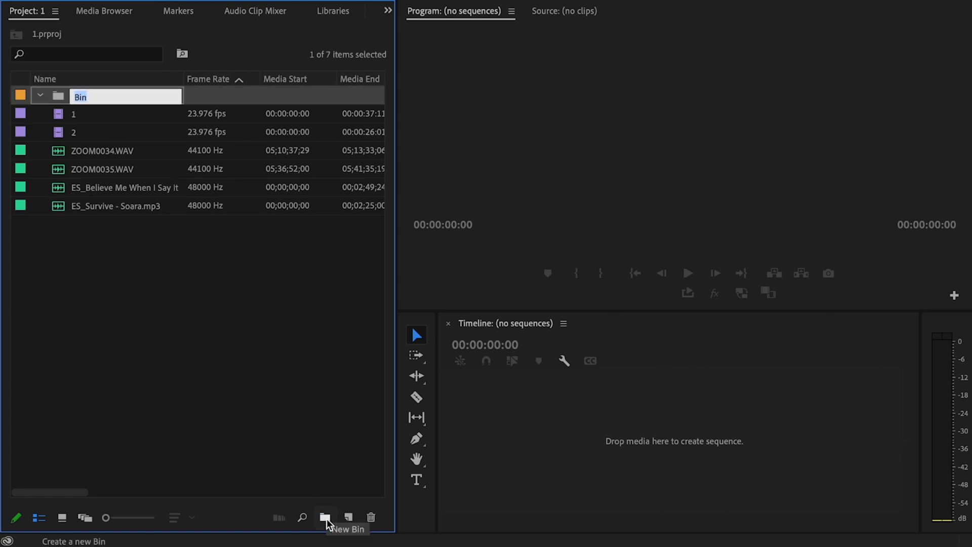
{"action": "type", "text": "Clips"}
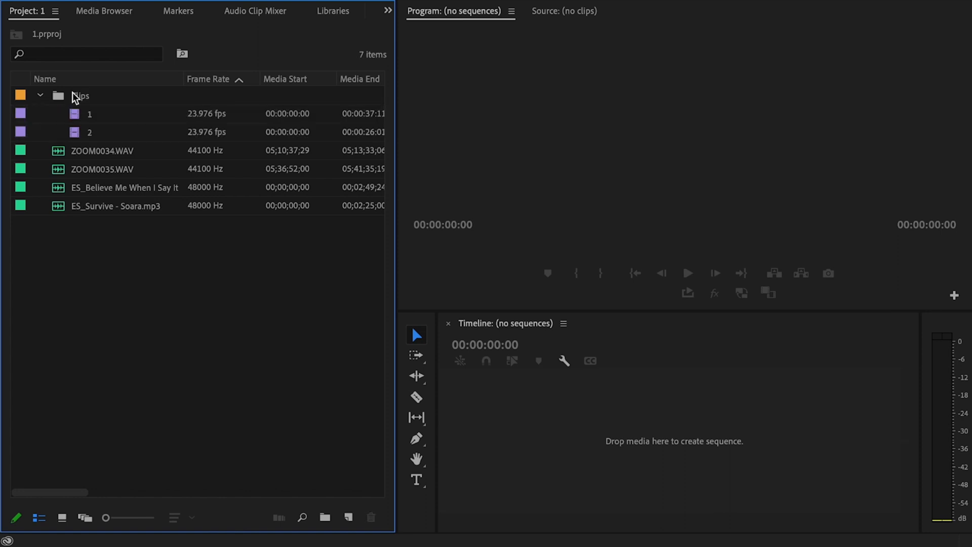
{"action": "left_click", "coordinate": [39, 95]}
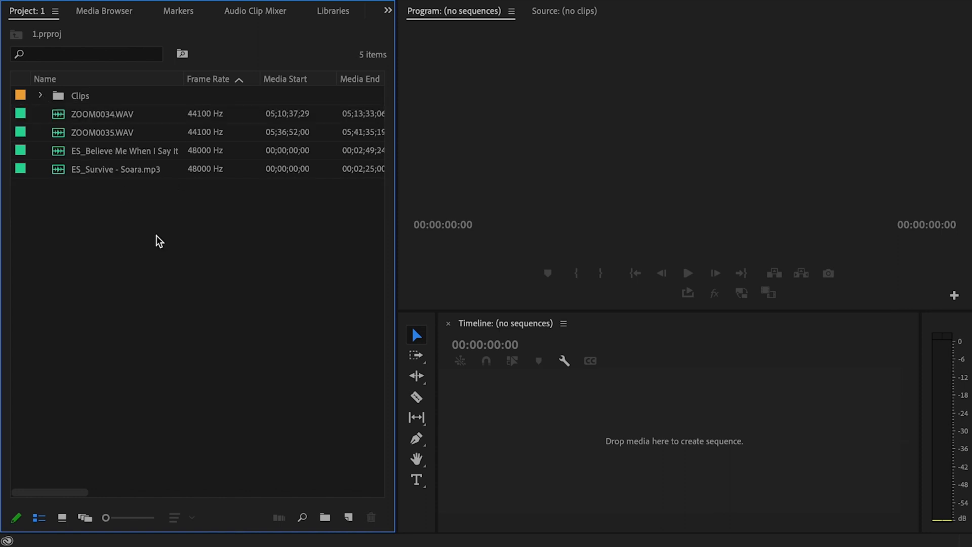
- Add an Audio bin and gather the two ZOOM WAV recordings into it
{"action": "left_click", "coordinate": [324, 516]}
{"action": "type", "text": "Audio"}
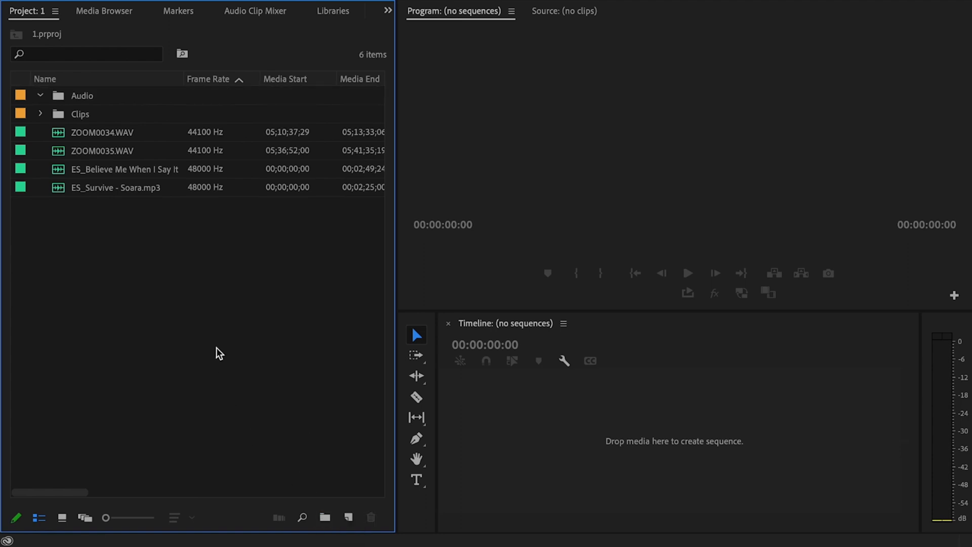
{"action": "left_click", "coordinate": [102, 132]}
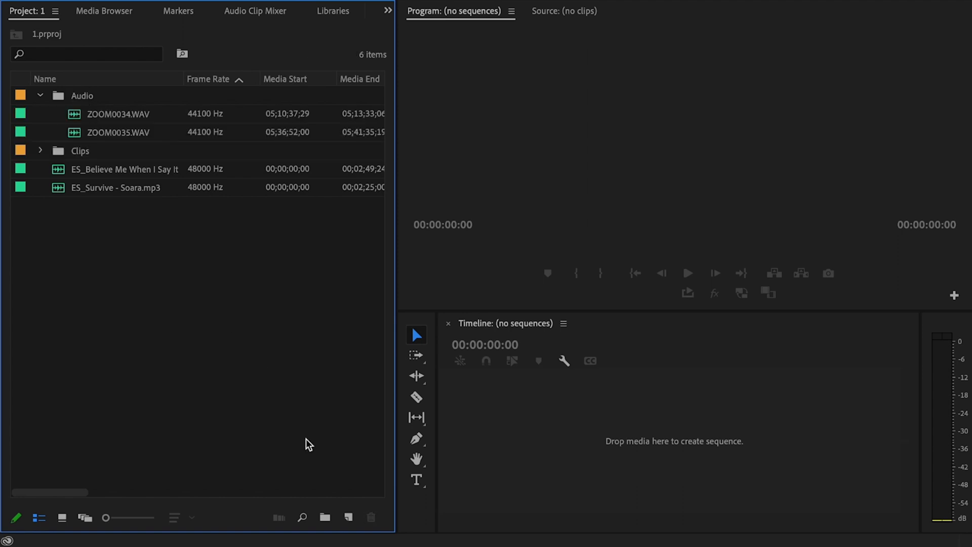
- Add a 'Music' bin holding the two ES music tracks
{"action": "left_click", "coordinate": [325, 517]}
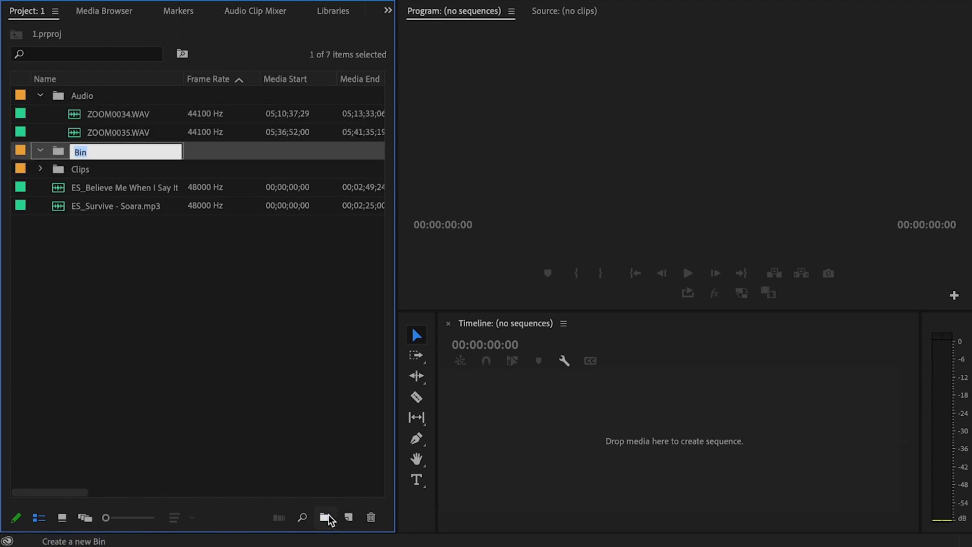
{"action": "type", "text": "Music"}
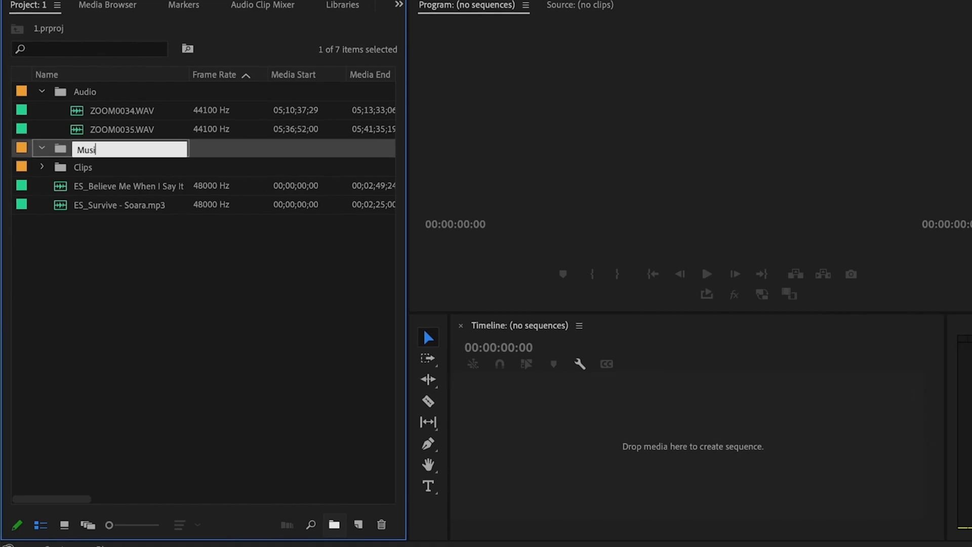
{"action": "key", "text": "Enter"}
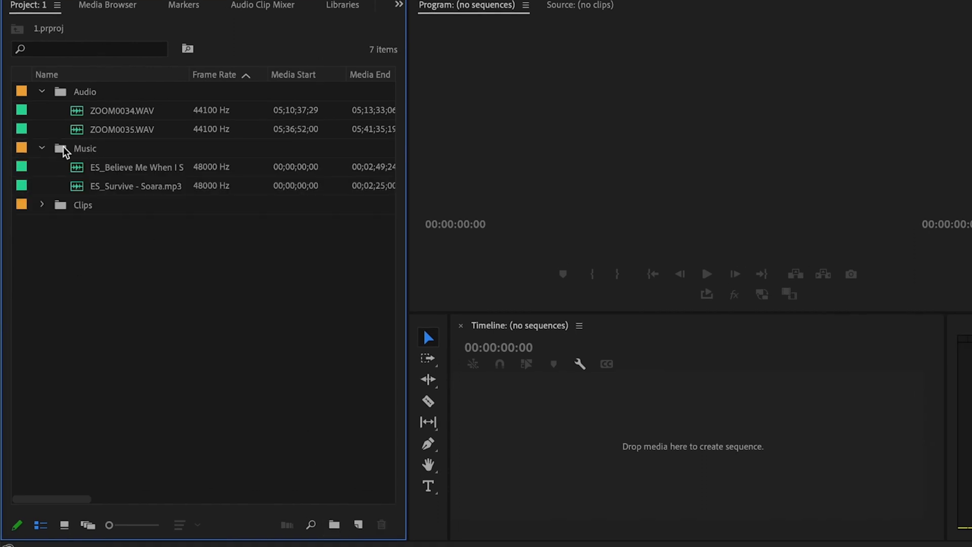
{"action": "left_click", "coordinate": [41, 204]}
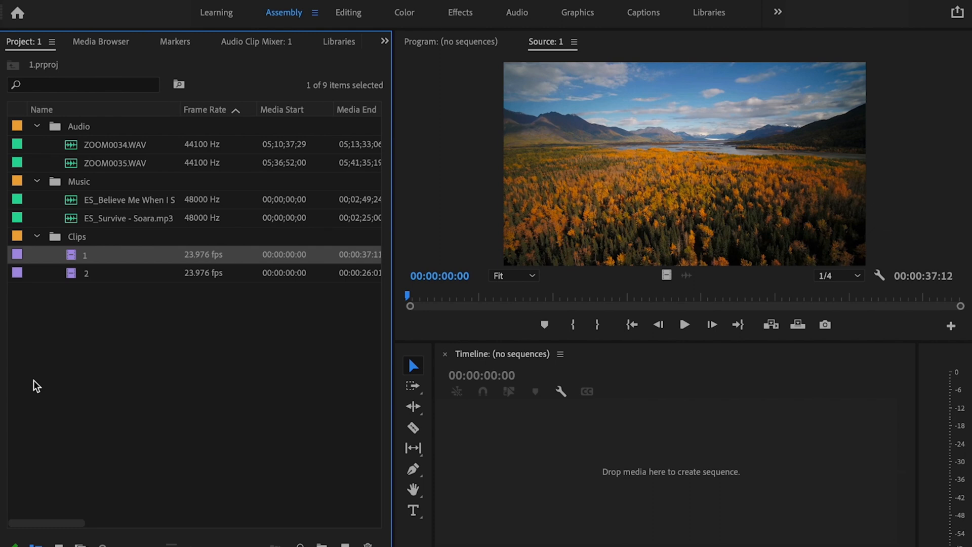
- Give clip 1 a blue label and clip 2 a green label, then load clip 1 for preview
{"action": "right_click", "coordinate": [85, 254]}
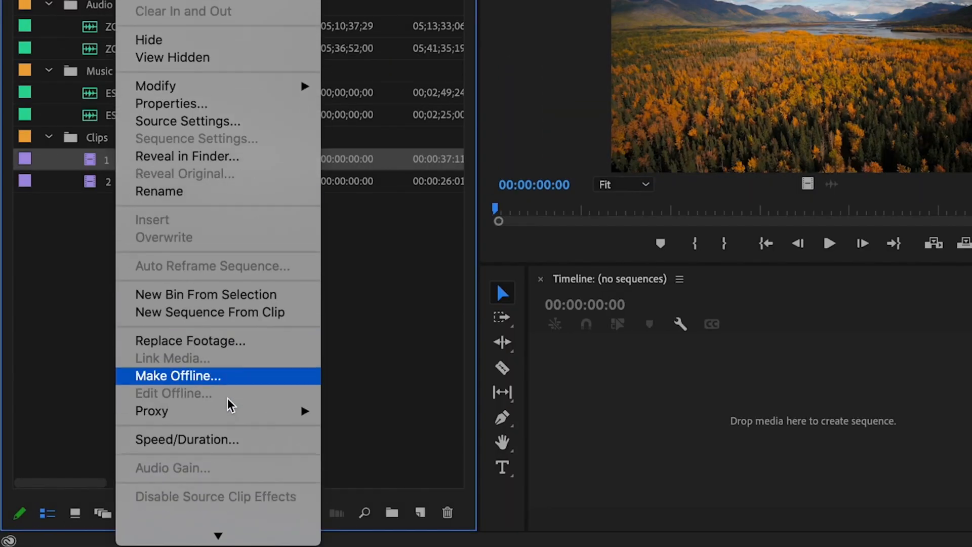
{"action": "mouse_move", "coordinate": [151, 419]}
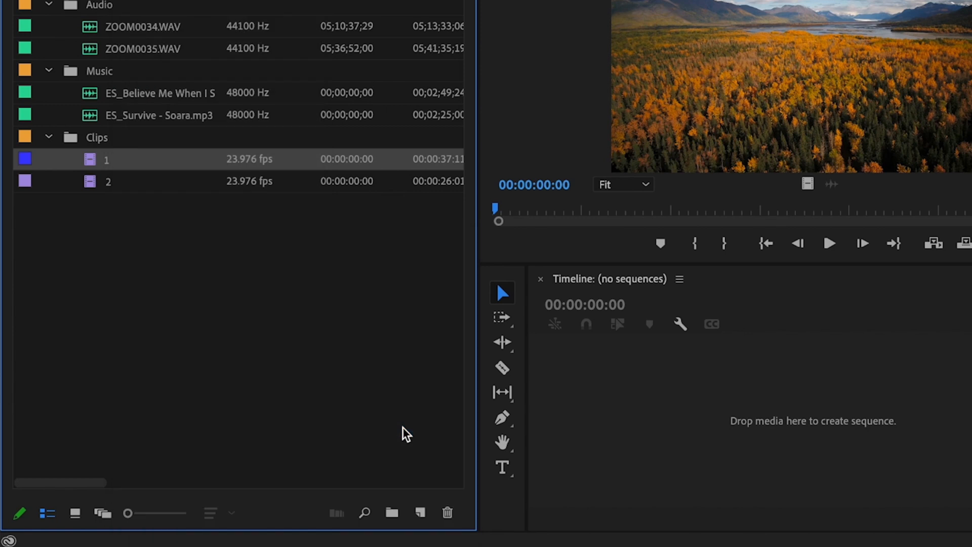
{"action": "left_click", "coordinate": [109, 180]}
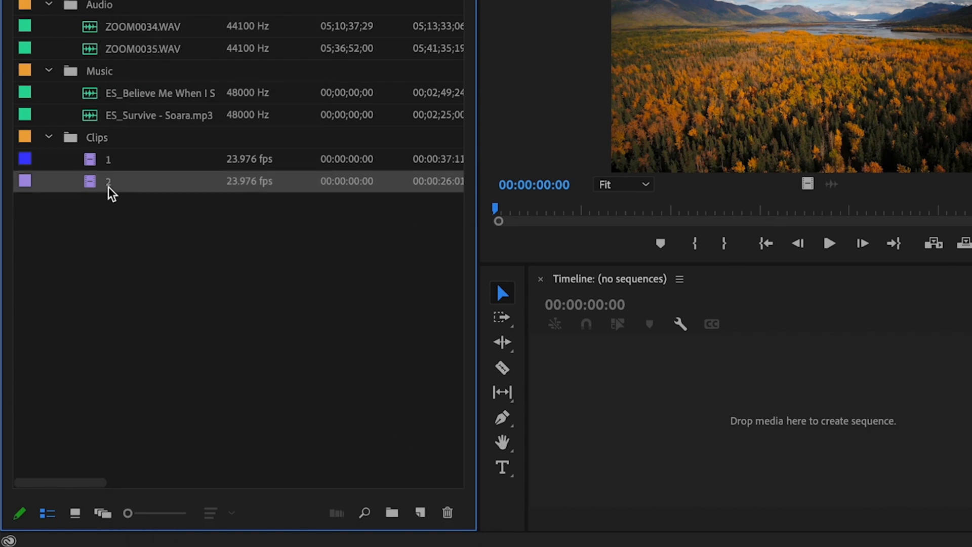
{"action": "right_click", "coordinate": [108, 181]}
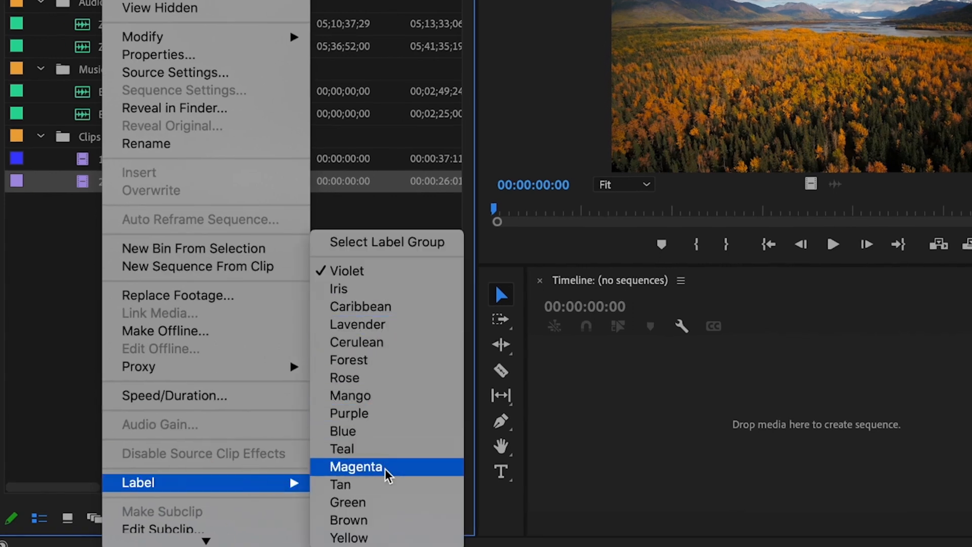
{"action": "left_click", "coordinate": [355, 466]}
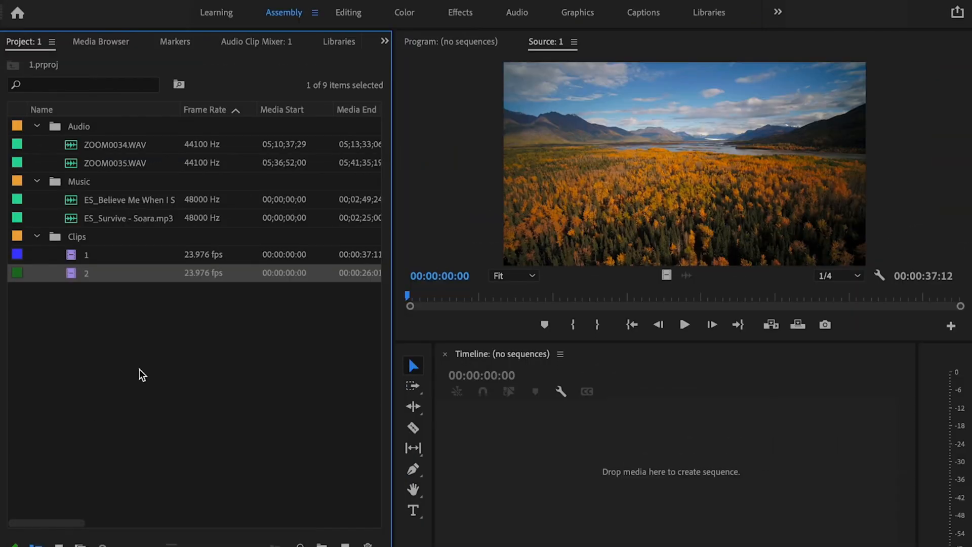
{"action": "left_click", "coordinate": [87, 254]}
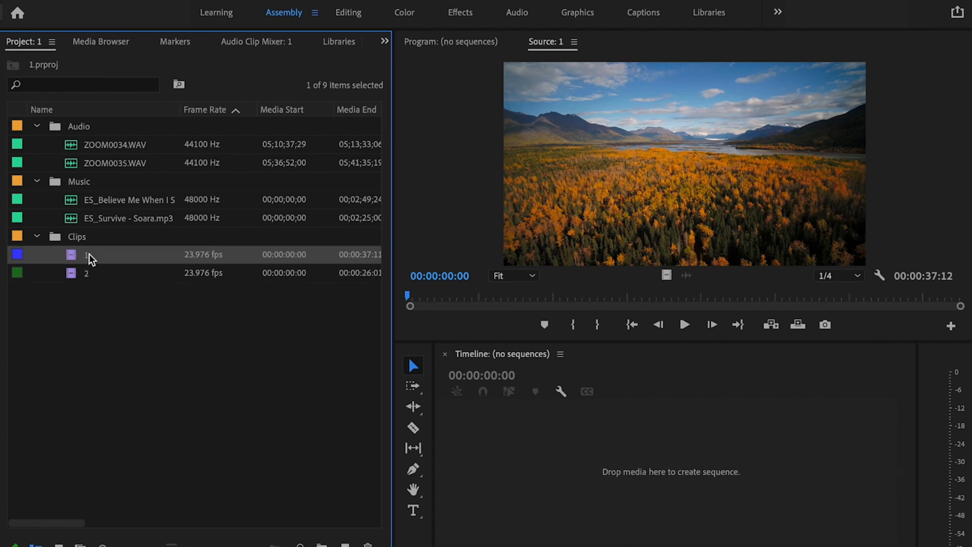
{"action": "double_click", "coordinate": [86, 273]}
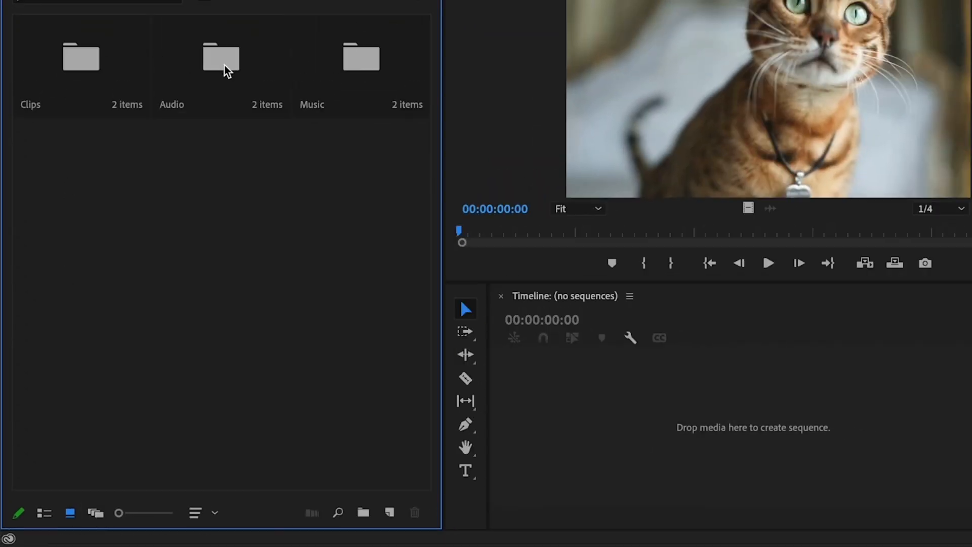
- Open the Clips bin separately and switch its display view while previewing clip 2
{"action": "double_click", "coordinate": [80, 55]}
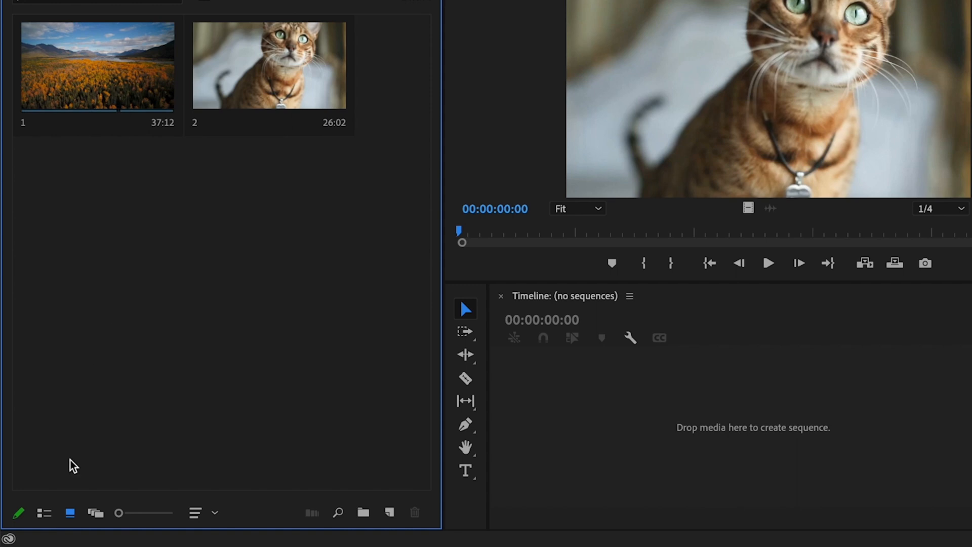
{"action": "mouse_move", "coordinate": [44, 512]}
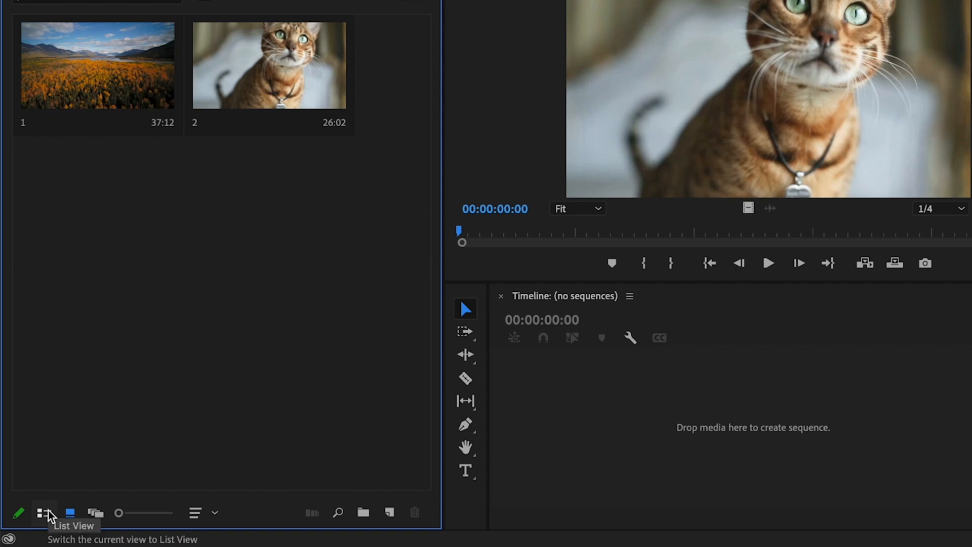
{"action": "mouse_move", "coordinate": [96, 513]}
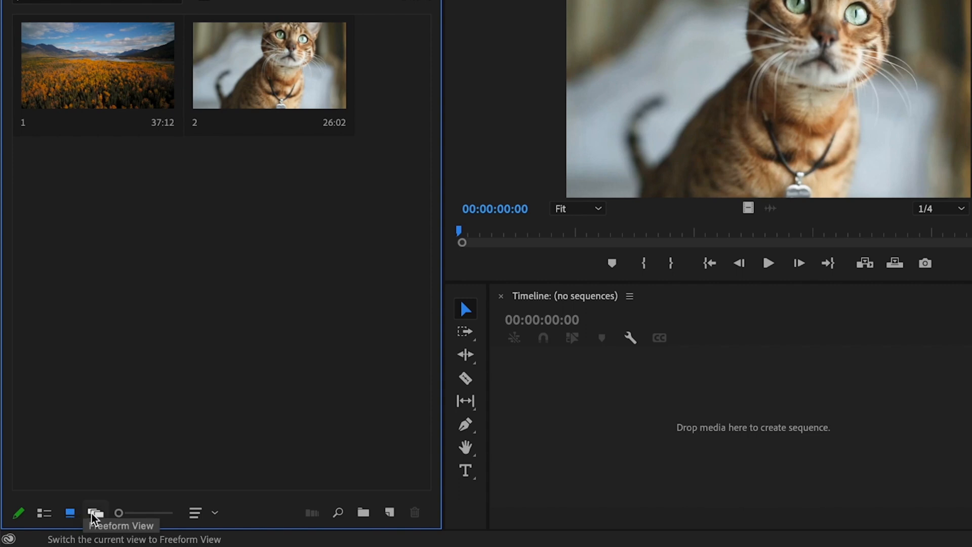
{"action": "left_click", "coordinate": [43, 512]}
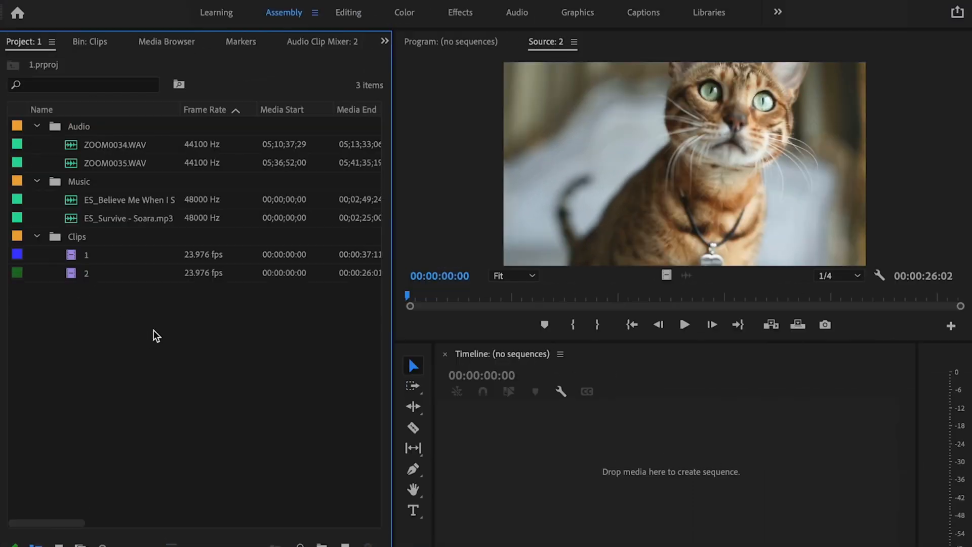
- Create sequence 1 from clips 2 and 1 and scrub the playhead through the green clip
{"action": "left_click", "coordinate": [87, 254]}
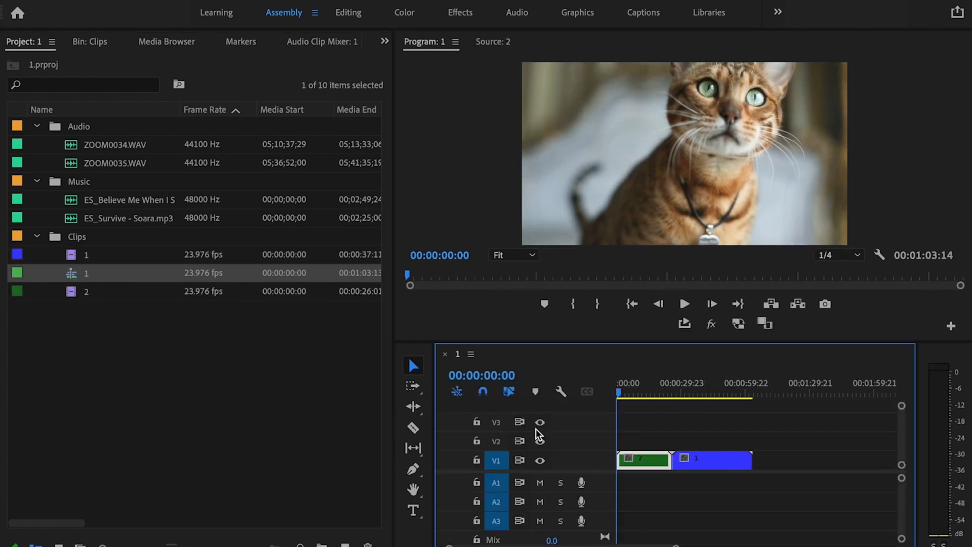
{"action": "left_click", "coordinate": [636, 392]}
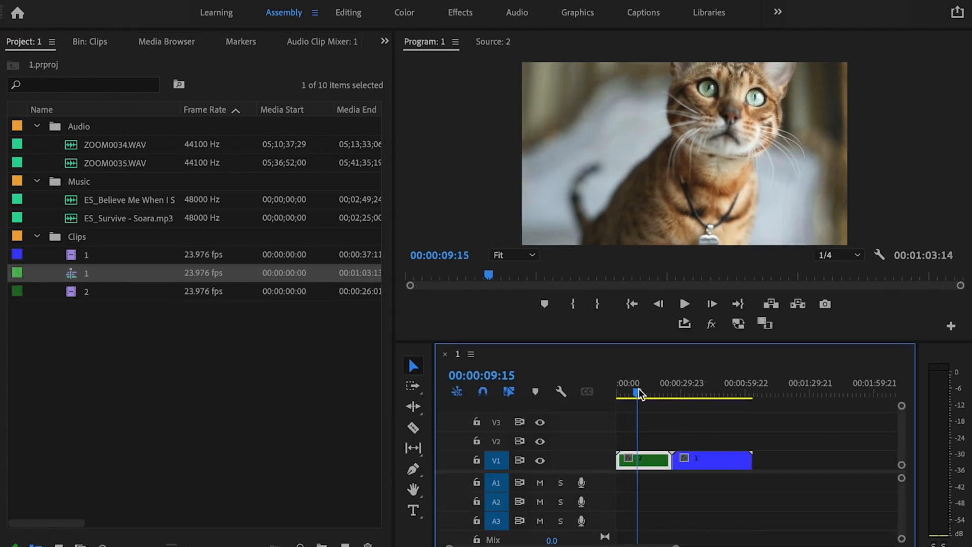
{"action": "left_click_drag", "start_coordinate": [635, 392], "coordinate": [653, 391]}
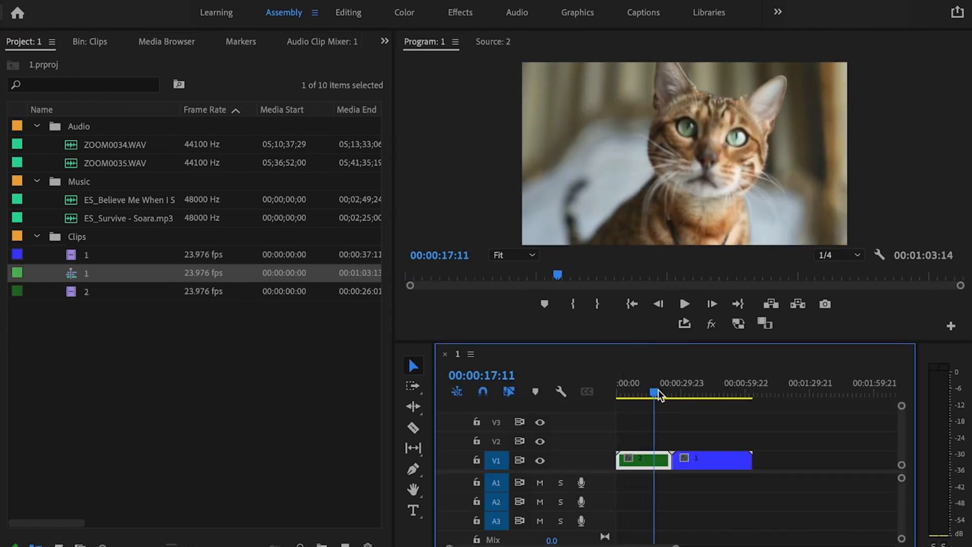